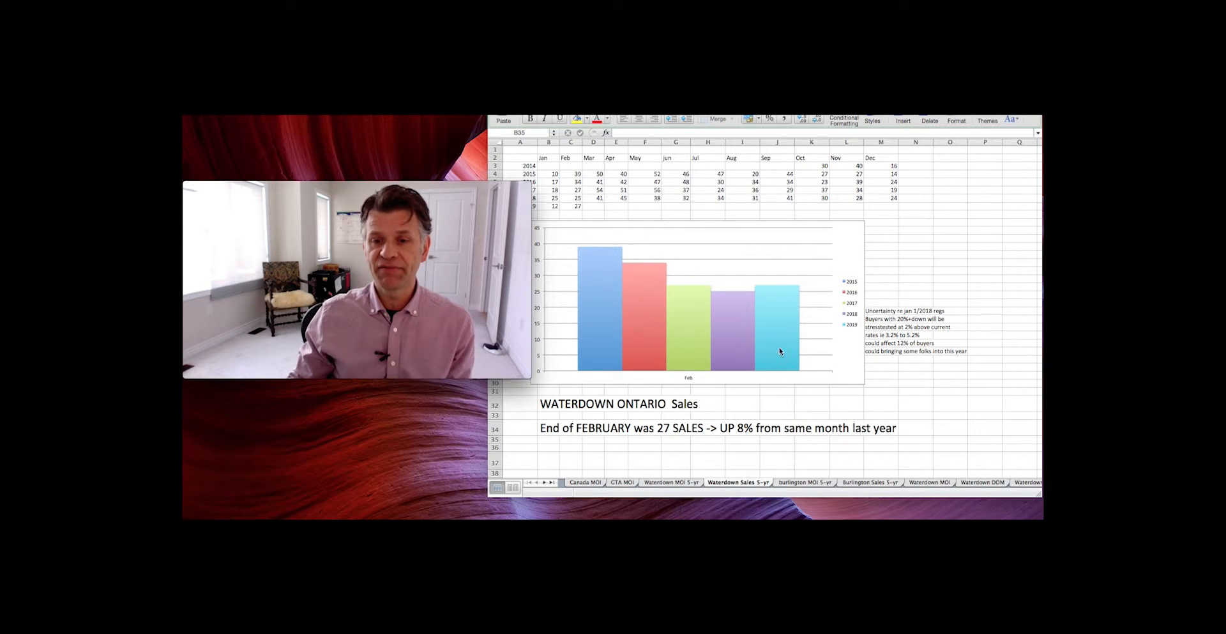
{"action": "mouse_move", "coordinate": [776, 335]}
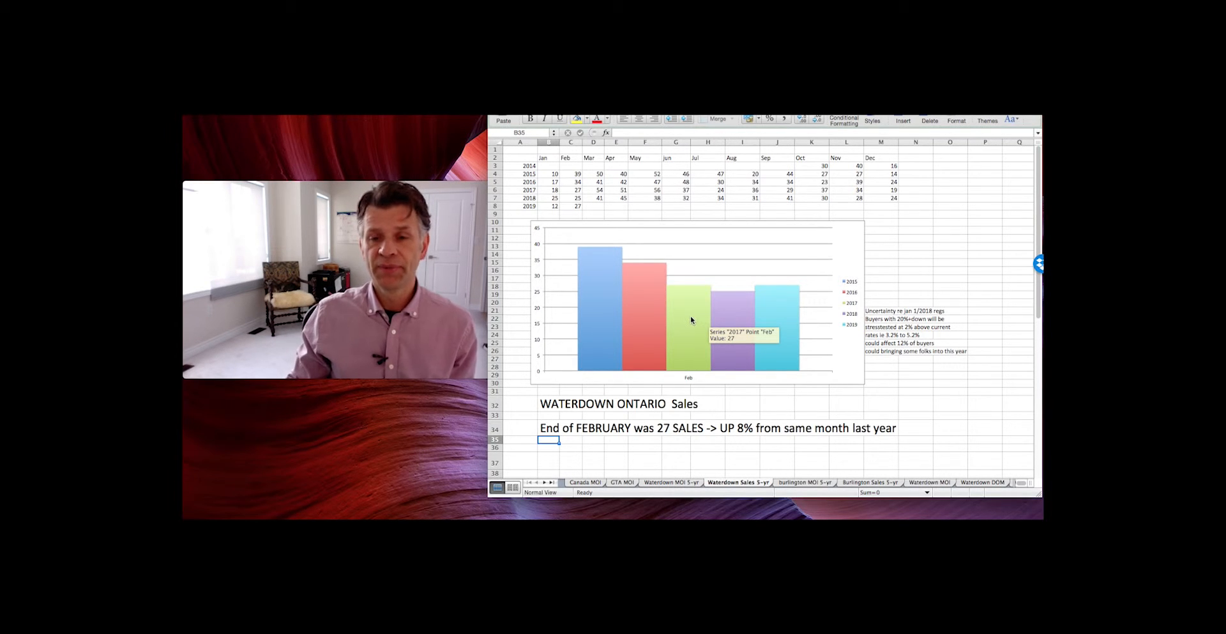
{"action": "mouse_move", "coordinate": [646, 304]}
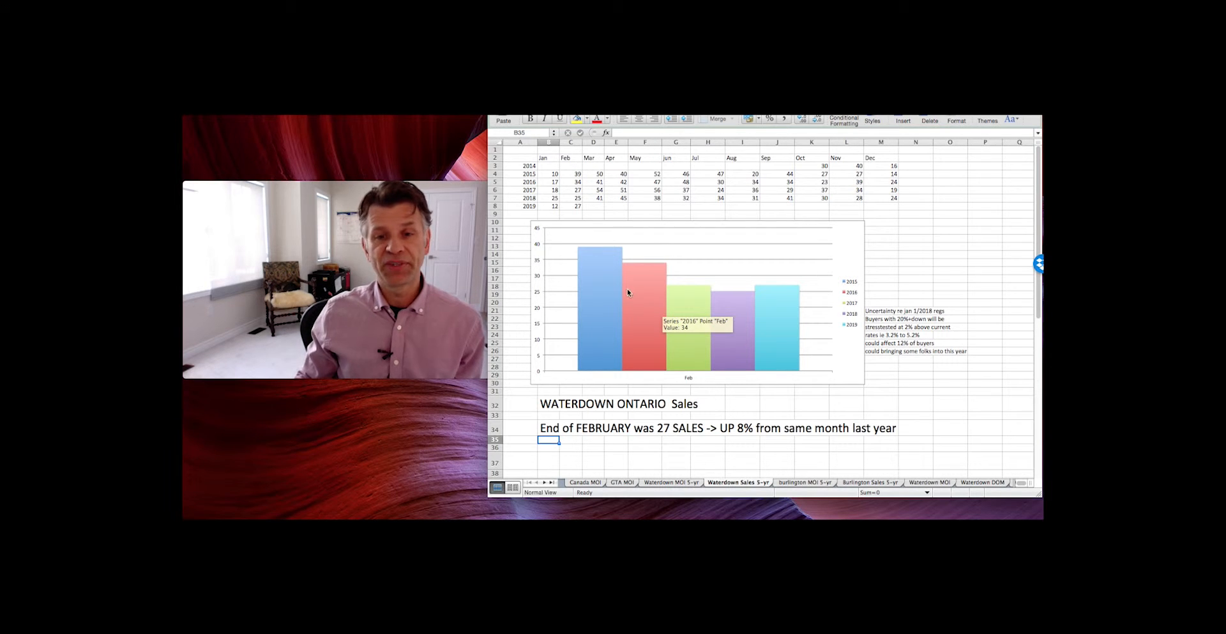
{"action": "mouse_move", "coordinate": [595, 278]}
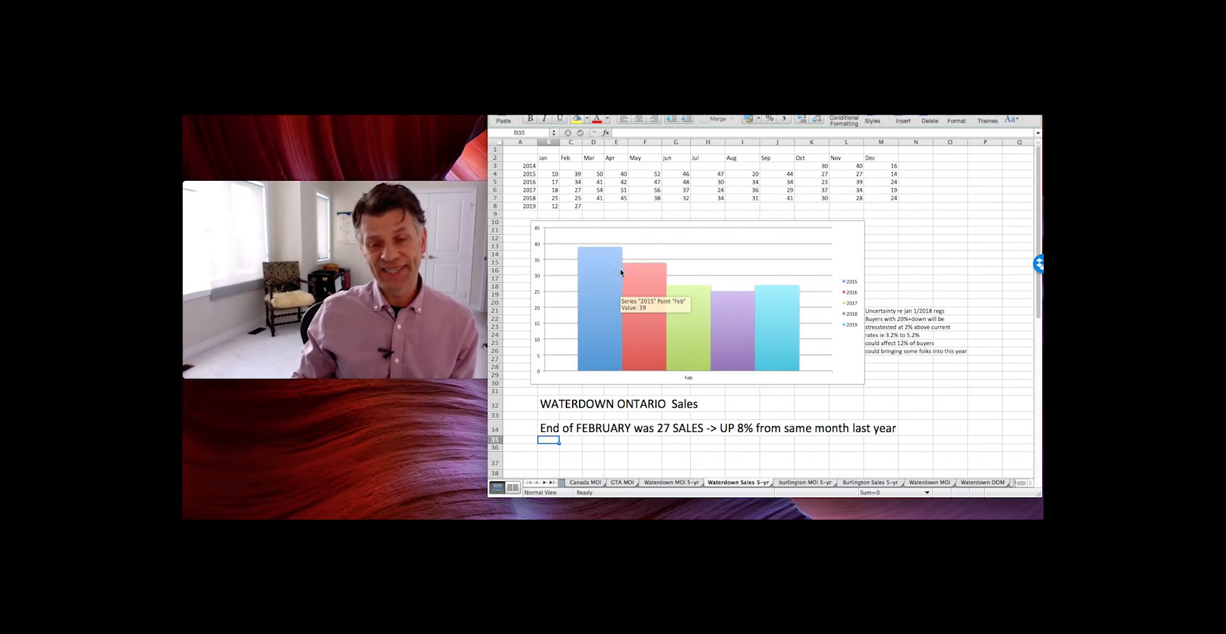
{"action": "mouse_move", "coordinate": [637, 270]}
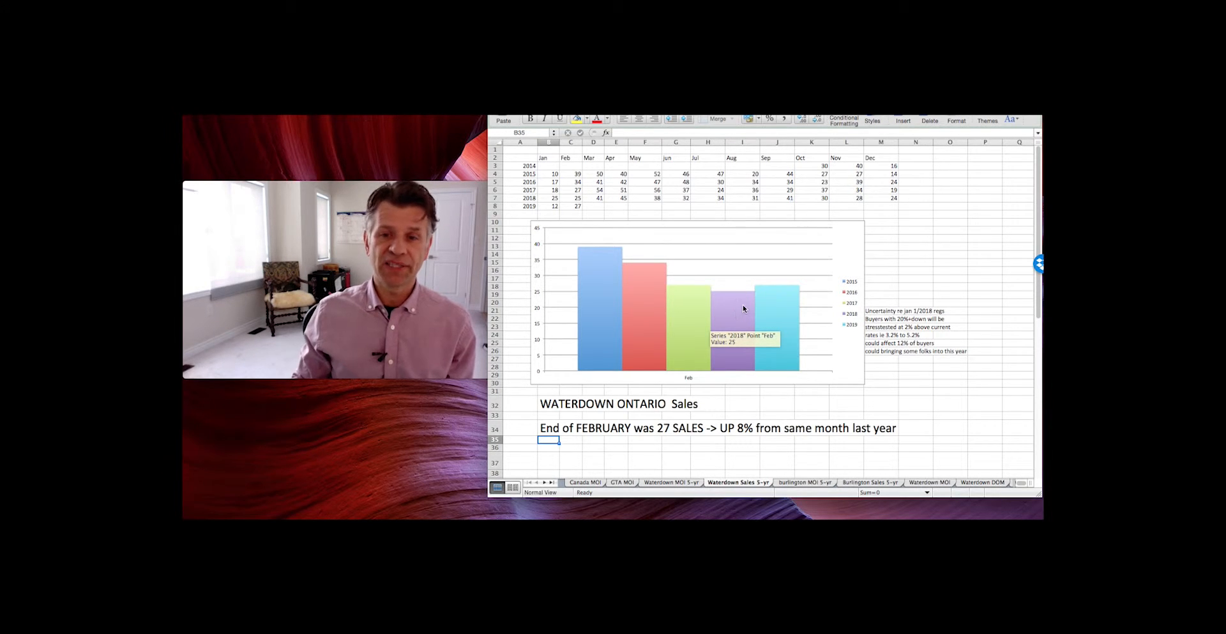
{"action": "mouse_move", "coordinate": [774, 297]}
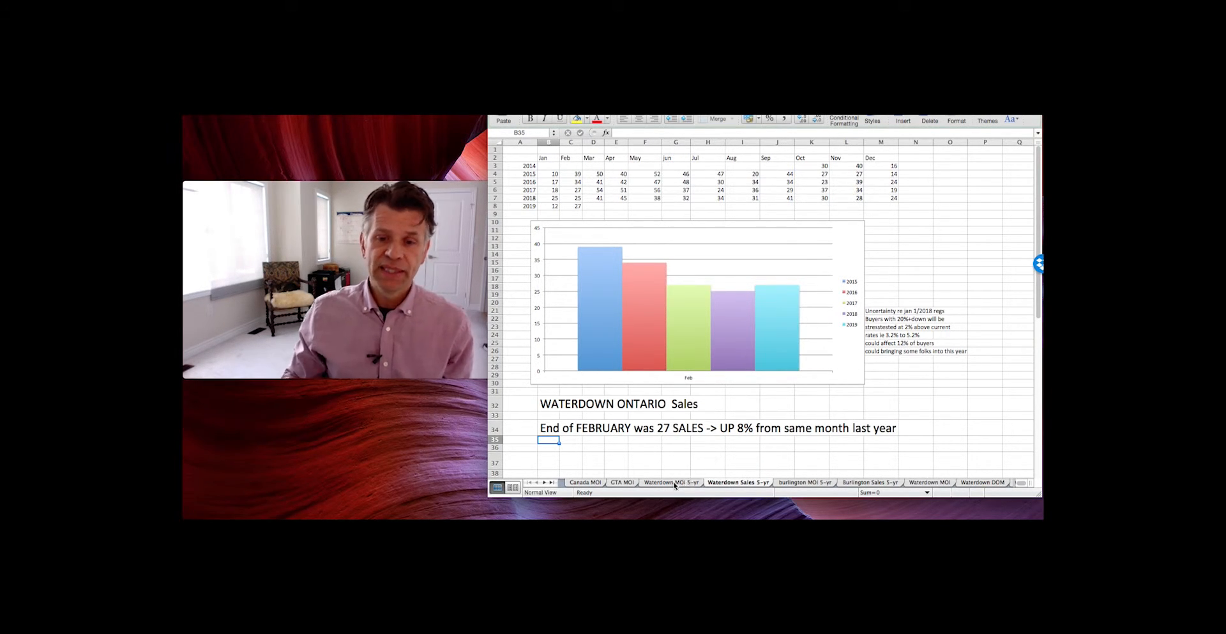
- Open the Waterdown MOI 5-yr sheet showing February months of inventory and market notes
{"action": "left_click", "coordinate": [675, 482]}
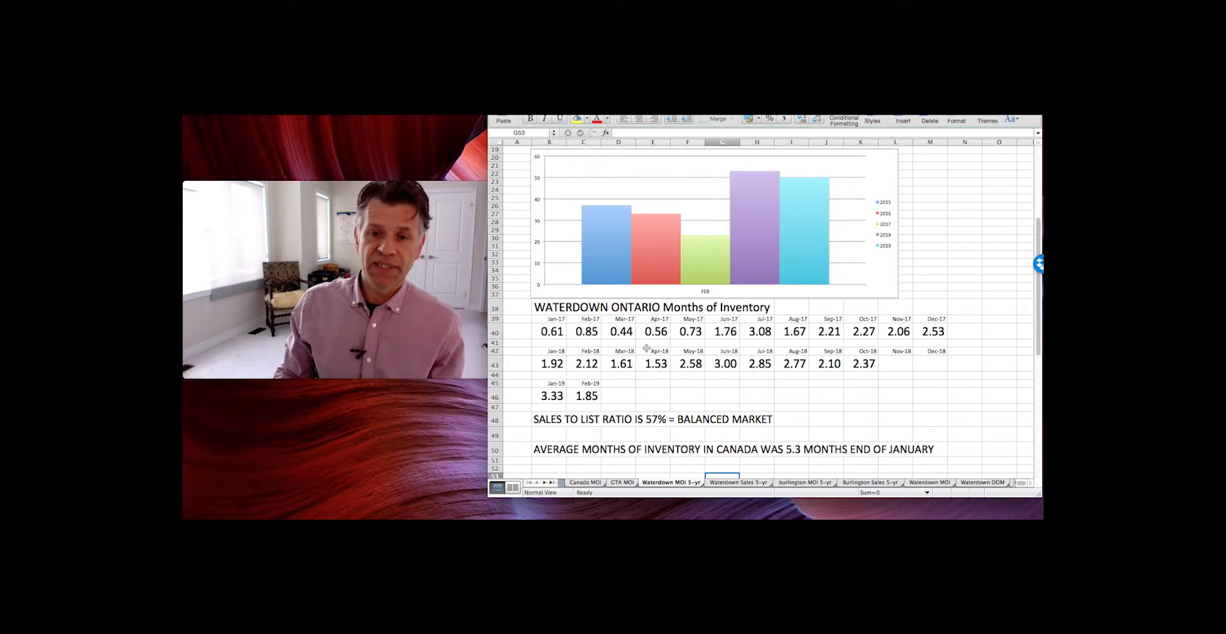
{"action": "mouse_move", "coordinate": [863, 219]}
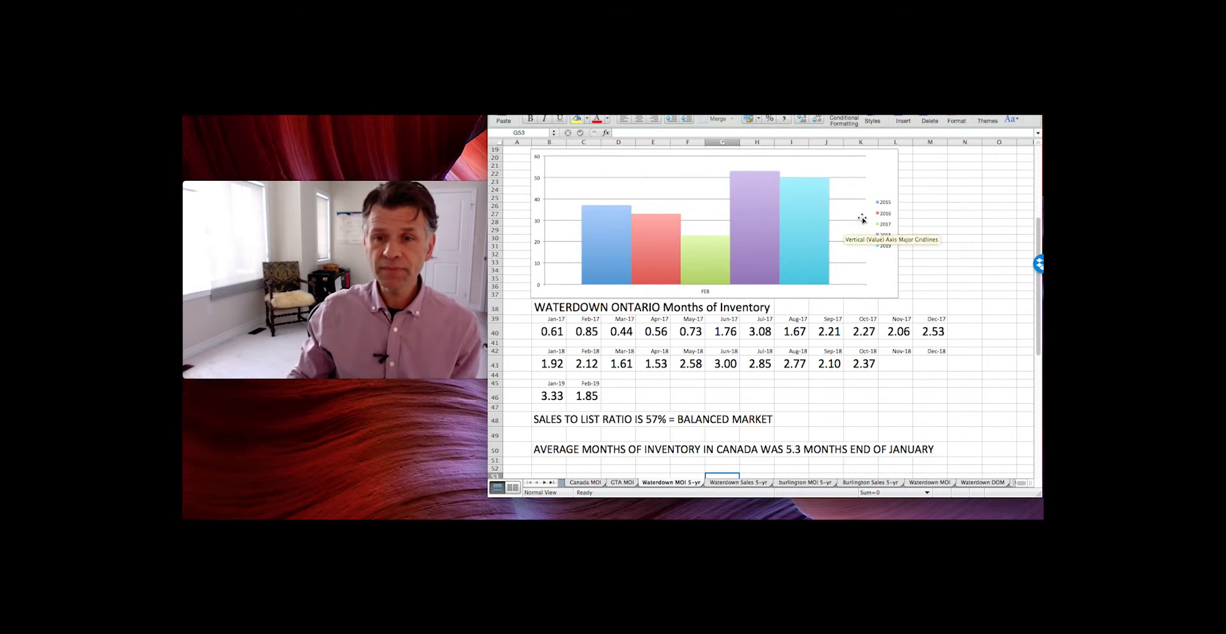
{"action": "mouse_move", "coordinate": [813, 211]}
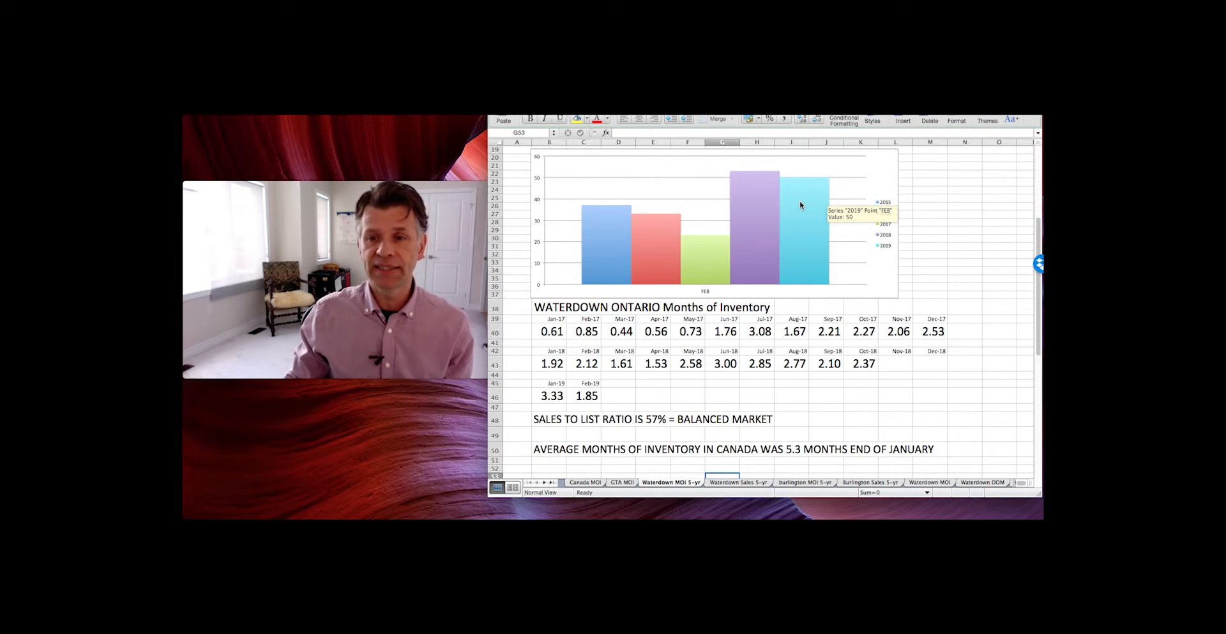
{"action": "mouse_move", "coordinate": [828, 217]}
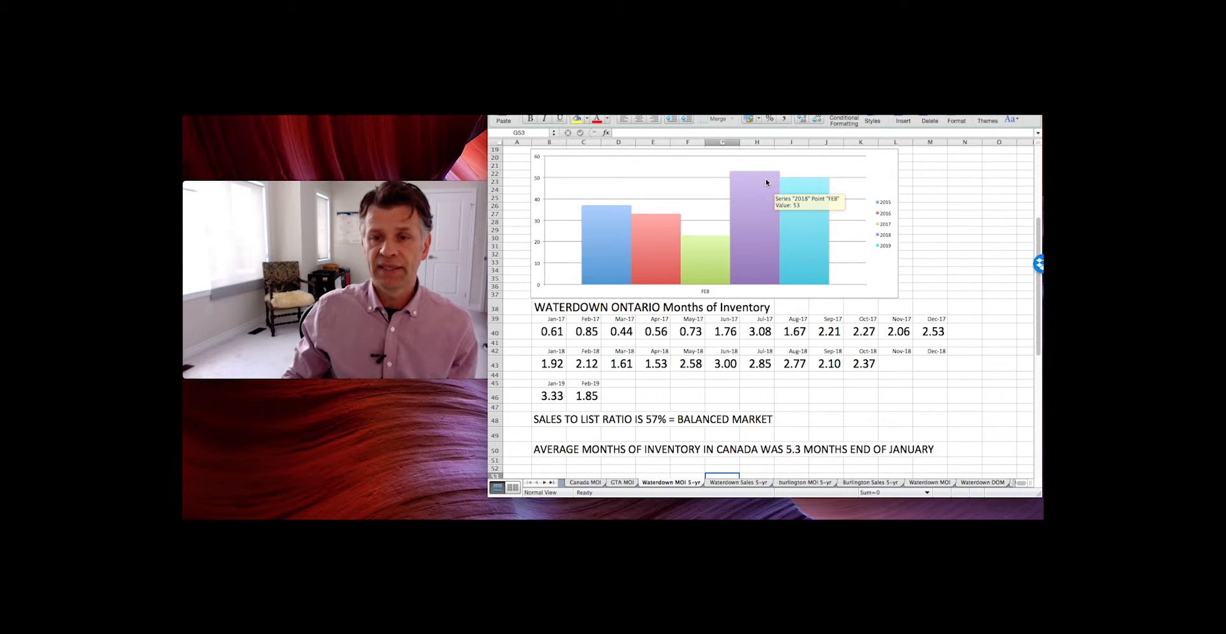
{"action": "mouse_move", "coordinate": [712, 260]}
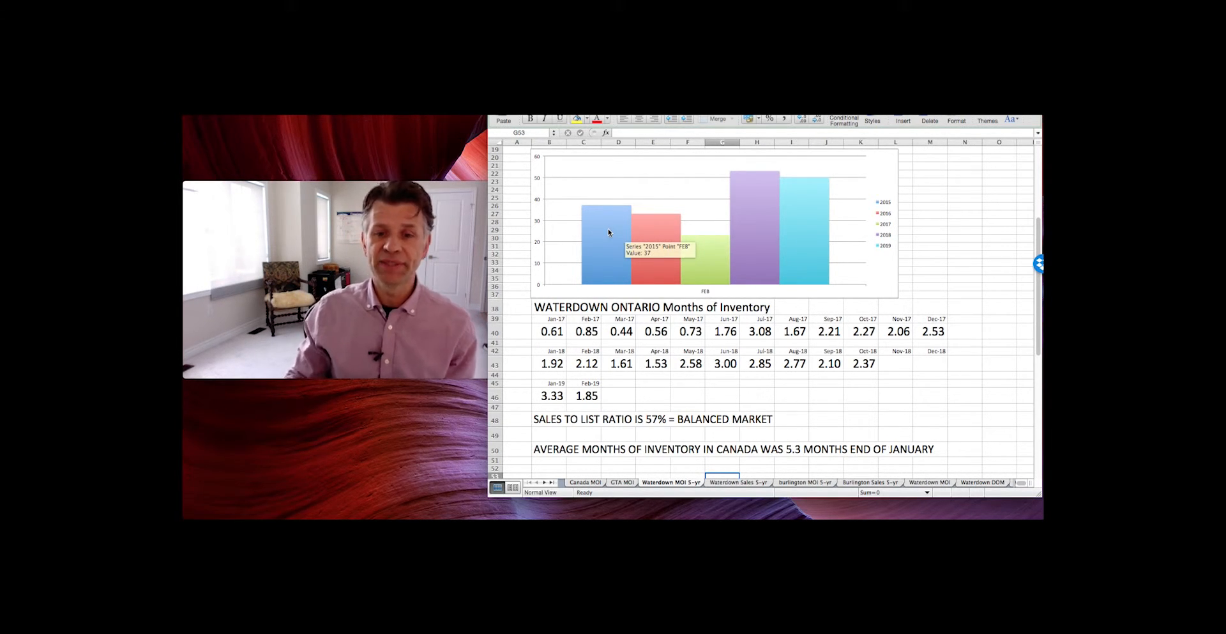
{"action": "mouse_move", "coordinate": [572, 397]}
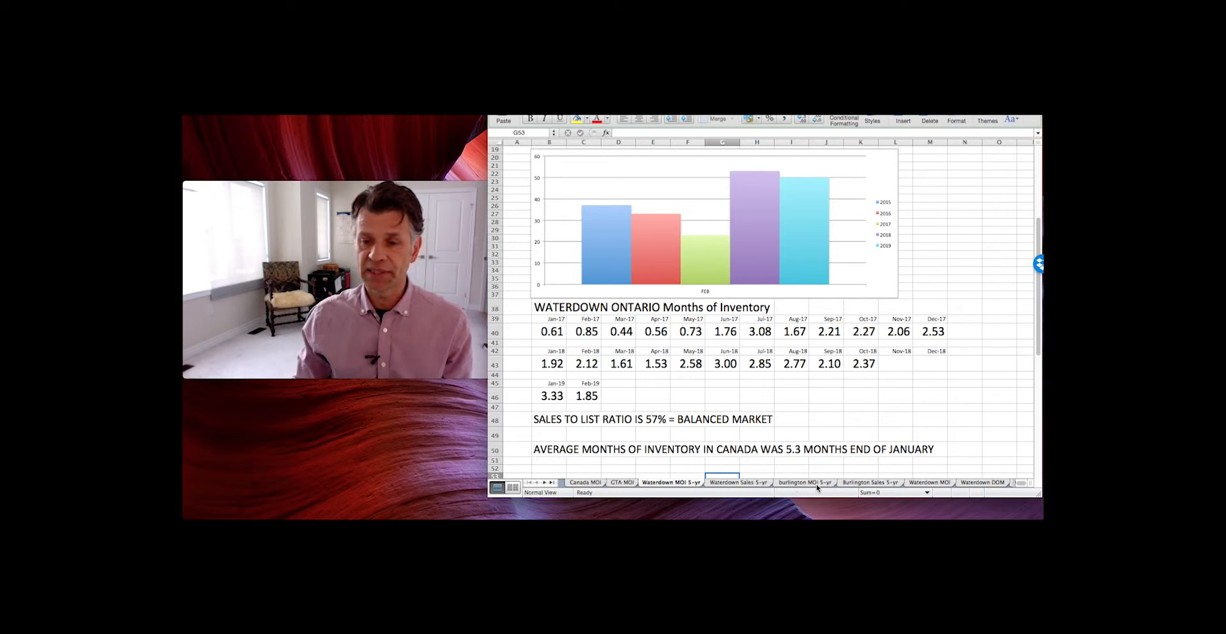
- View the burlington MOI 5-yr sheet, then the Burlington Sales 5-yr sheet (191 February sales)
{"action": "left_click", "coordinate": [804, 482]}
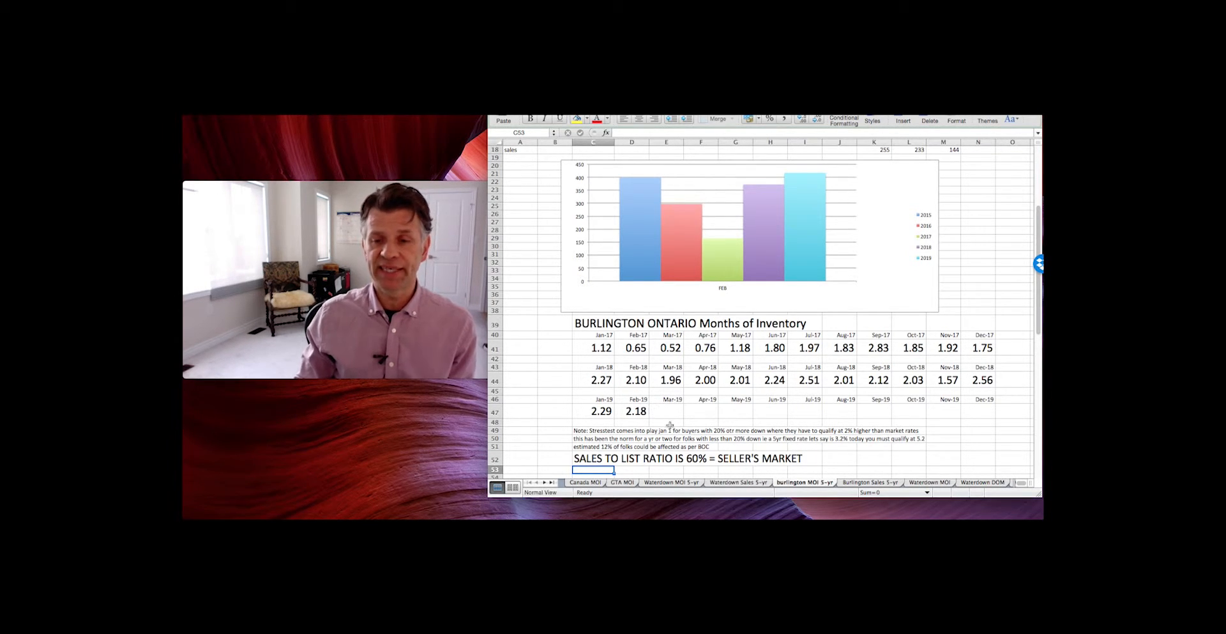
{"action": "left_click", "coordinate": [870, 481]}
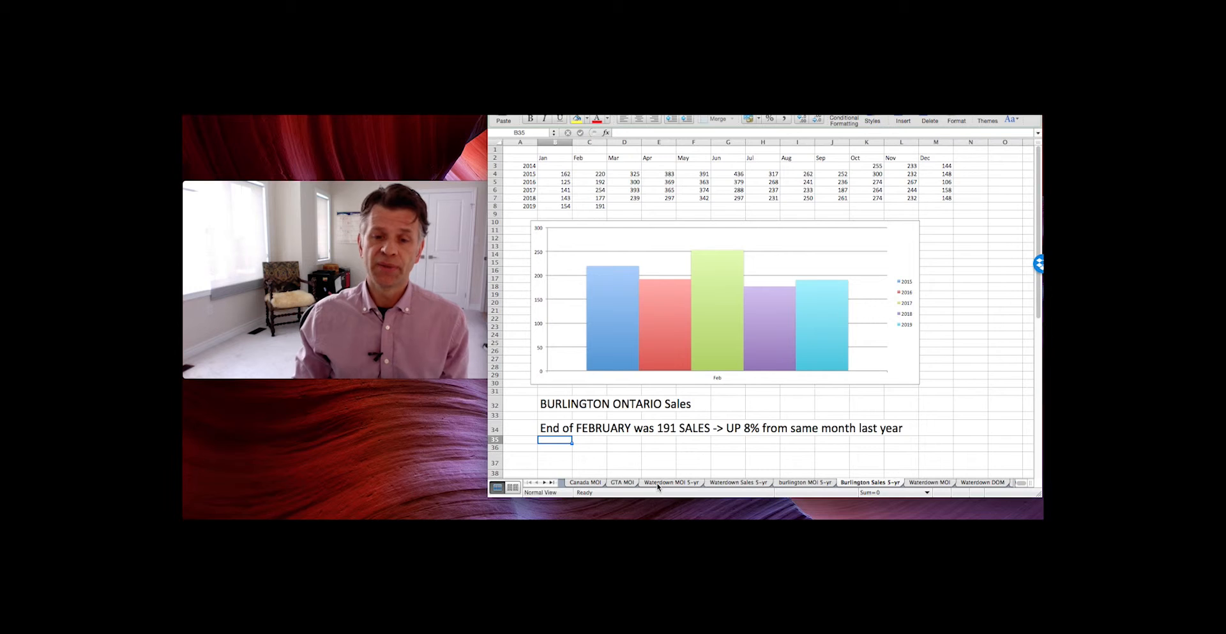
- Return to the Waterdown MOI 5-yr sheet showing February 2019 at 1.85 months
{"action": "left_click", "coordinate": [668, 481]}
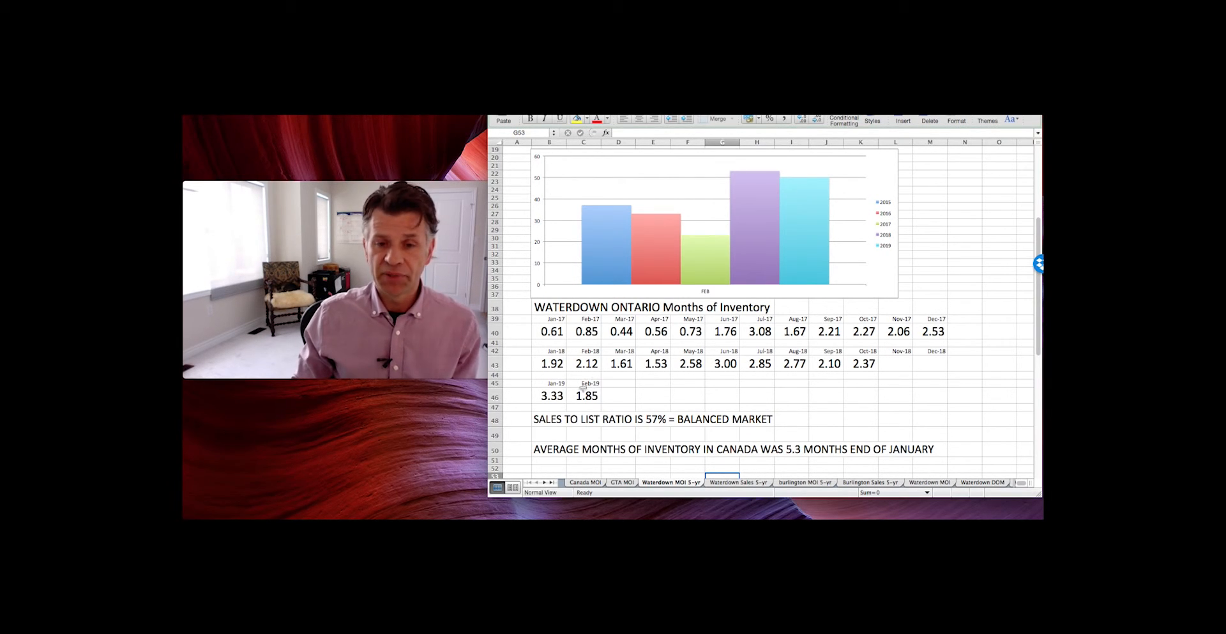
{"action": "mouse_move", "coordinate": [614, 395]}
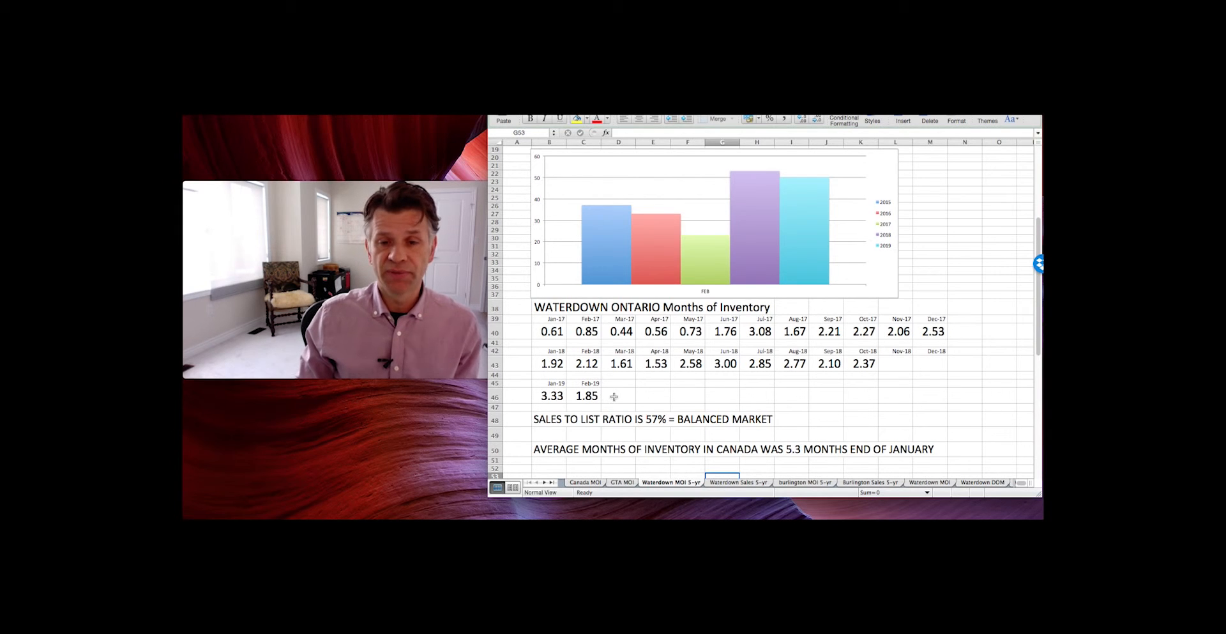